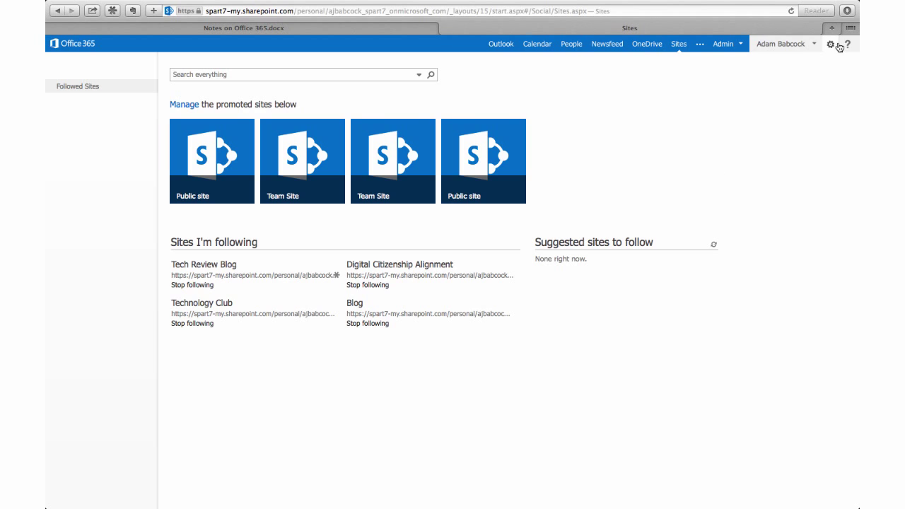
Go to Site Contents from the Settings gear to list the site's lists, libraries, apps and subsites
{"action": "left_click", "coordinate": [829, 43]}
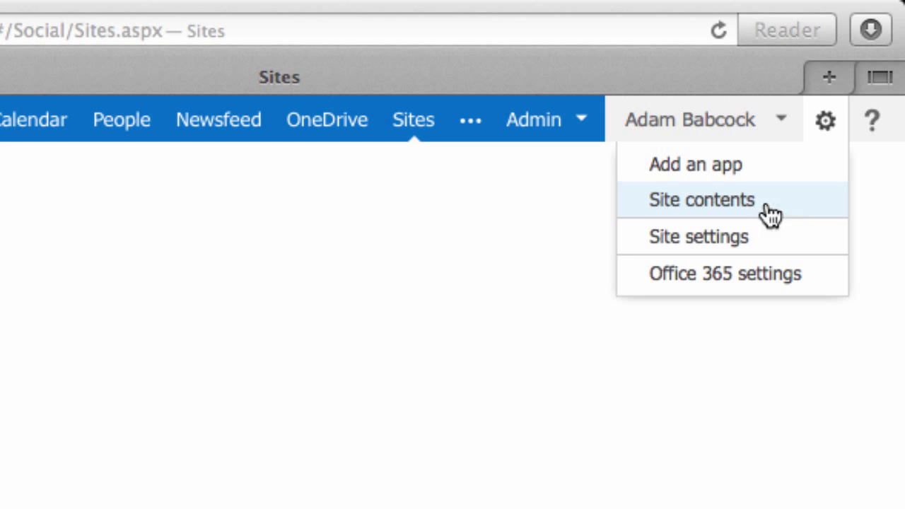
{"action": "left_click", "coordinate": [701, 201]}
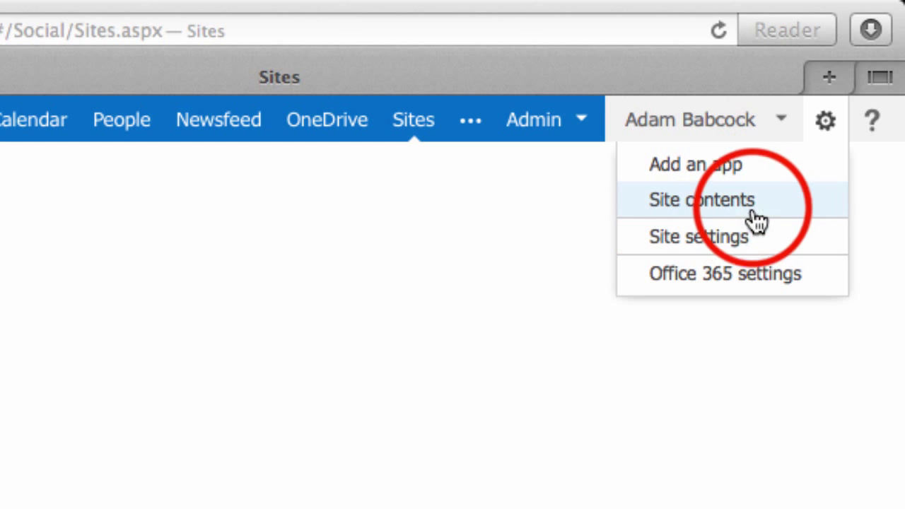
{"action": "left_click", "coordinate": [701, 201]}
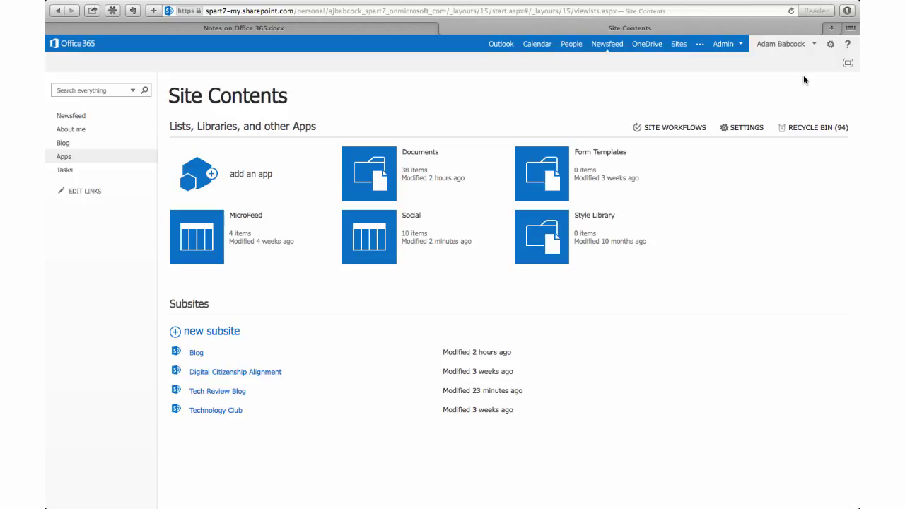
{"action": "mouse_move", "coordinate": [153, 96]}
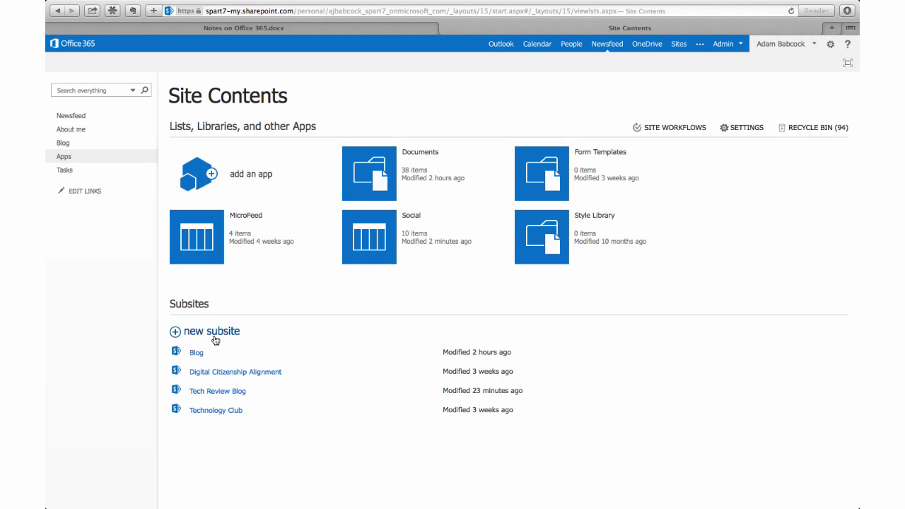
Start a new subsite and title it 'Student Council Team Site'
{"action": "left_click", "coordinate": [210, 330]}
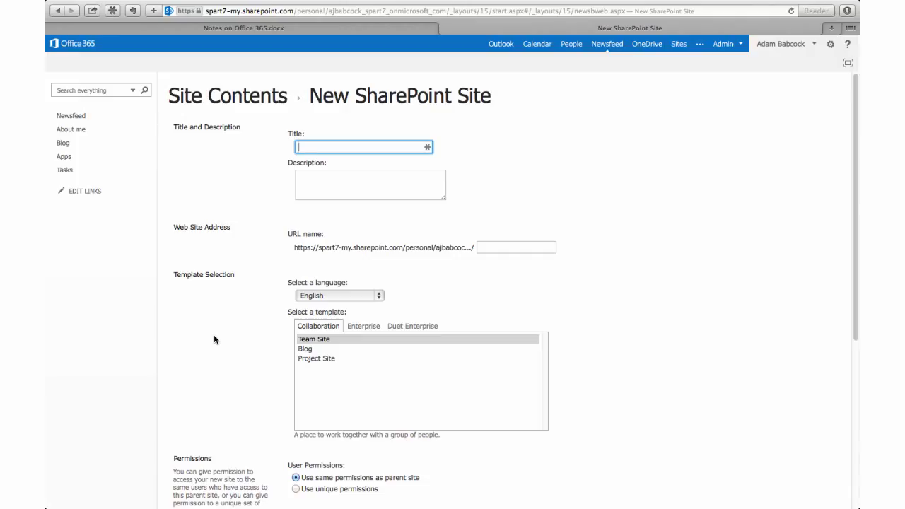
{"action": "type", "text": "Student Council Team"}
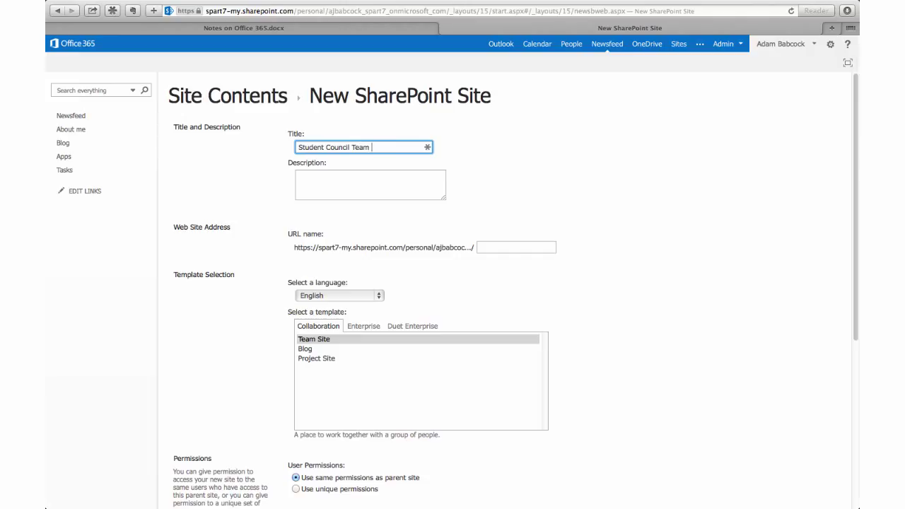
{"action": "type", "text": "Site"}
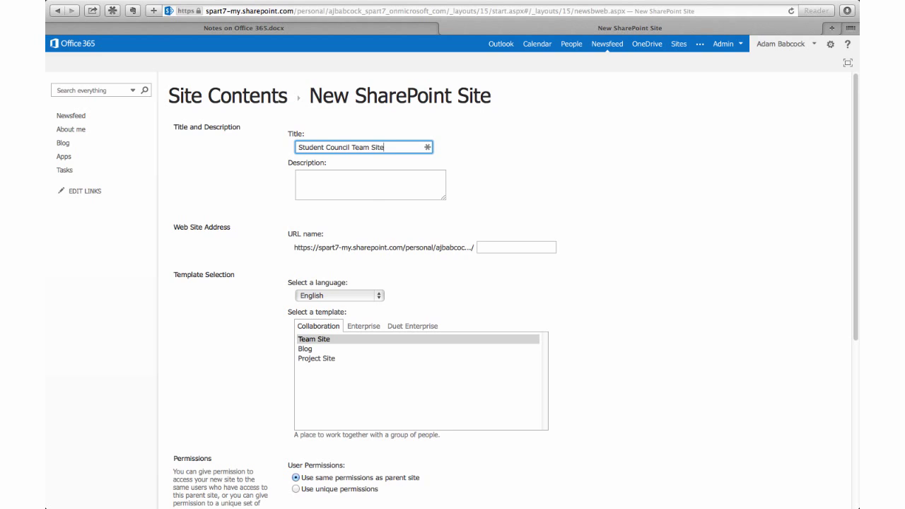
Describe the subsite as a team site to coordinate Student Council events and activities
{"action": "left_click", "coordinate": [370, 184]}
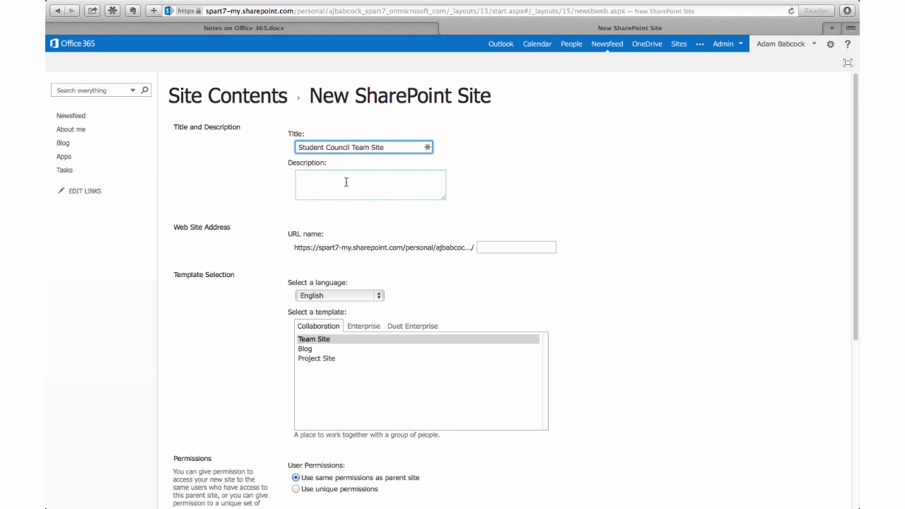
{"action": "type", "text": "This is a team site to"}
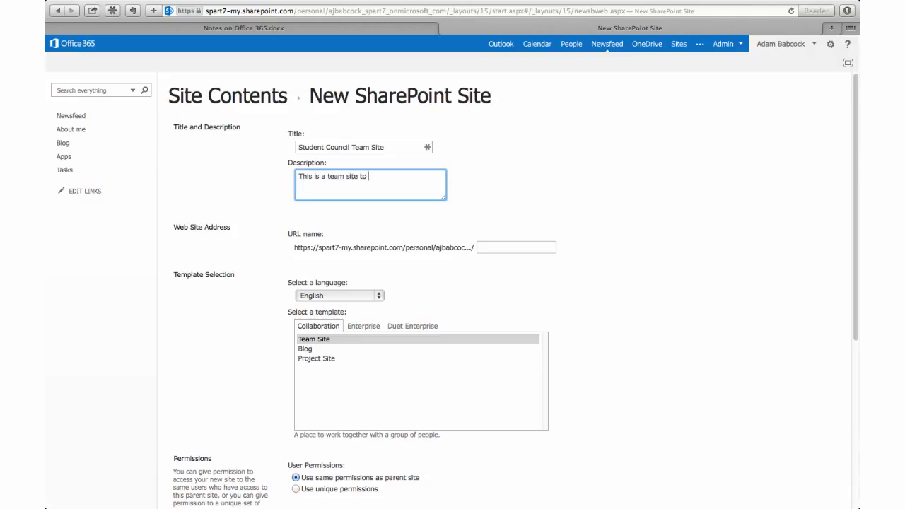
{"action": "type", "text": "coordinate"}
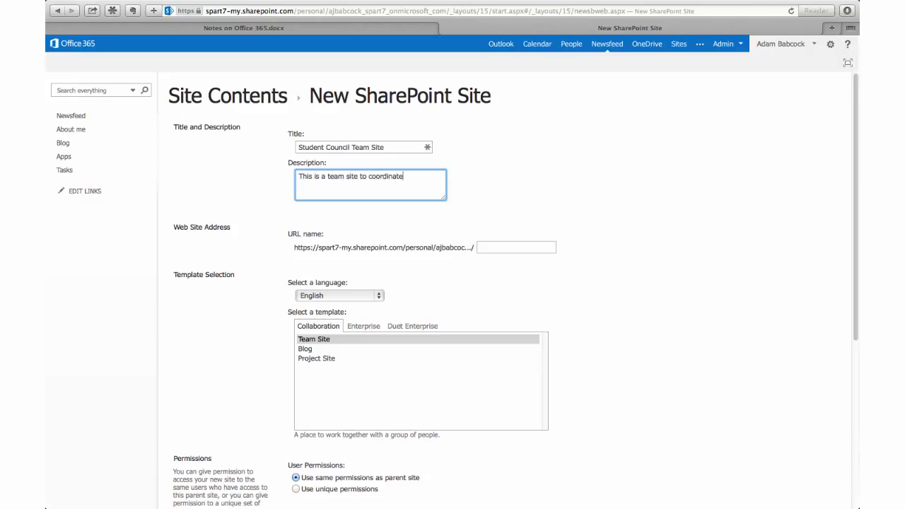
{"action": "type", "text": "Student"}
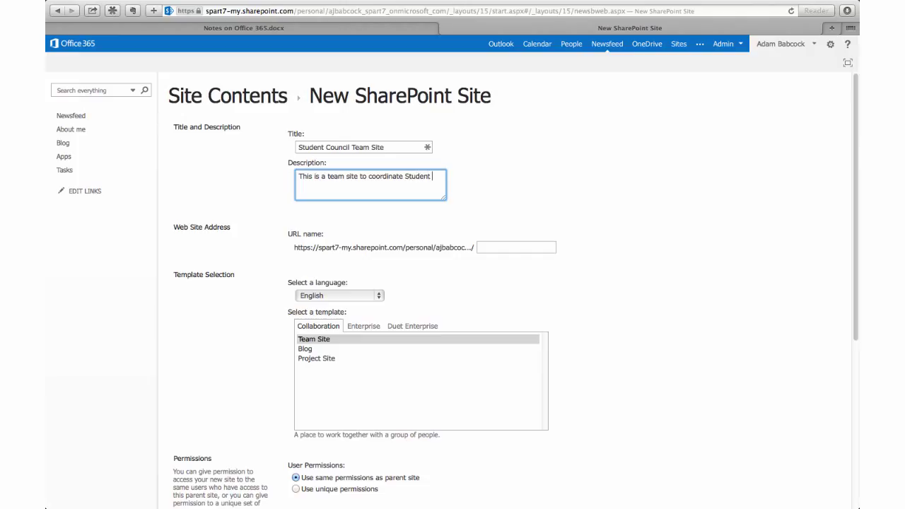
{"action": "type", "text": "Council events and activities."}
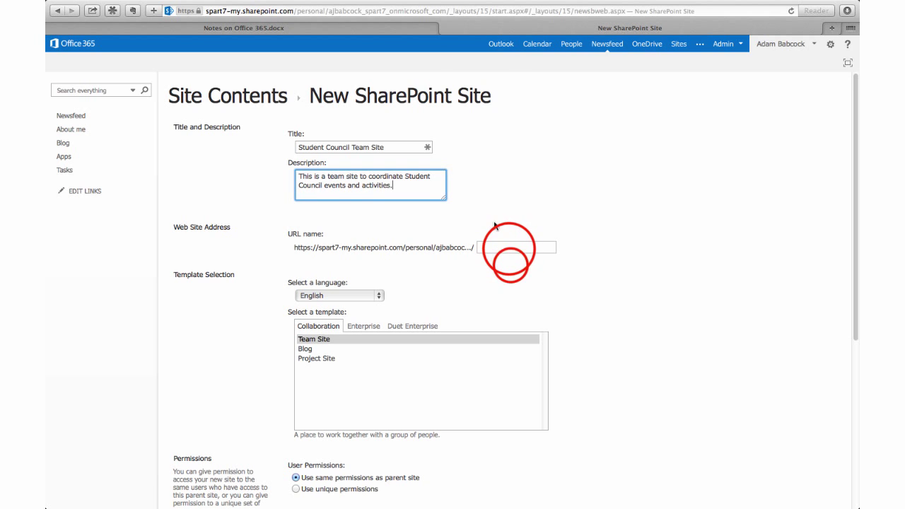
Give the subsite the URL 'stuco', choose the Team Site template with unique permissions, and create it
{"action": "type", "text": "stuco"}
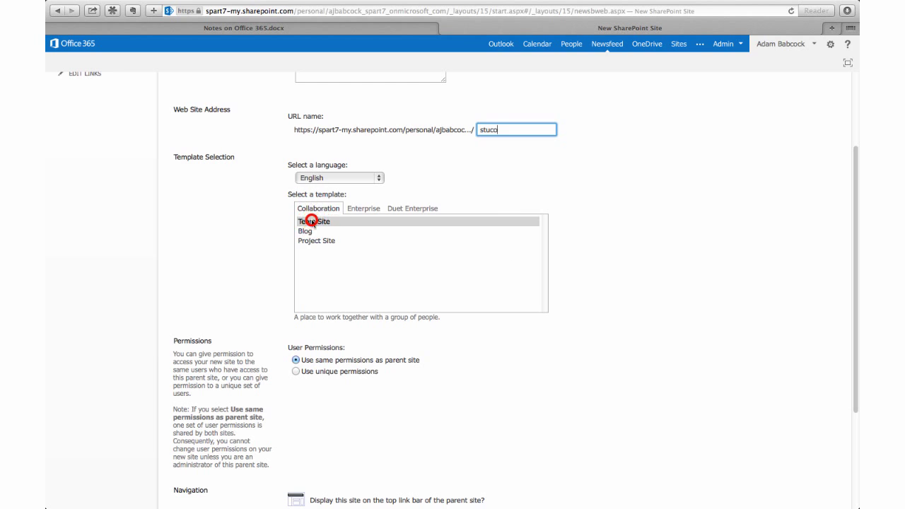
{"action": "left_click", "coordinate": [313, 221]}
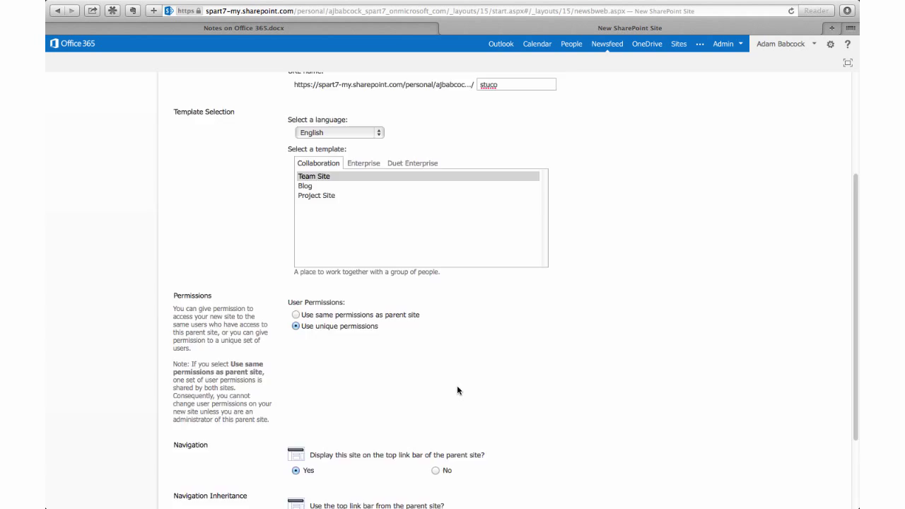
{"action": "scroll", "scroll_direction": "down", "scroll_amount": 3}
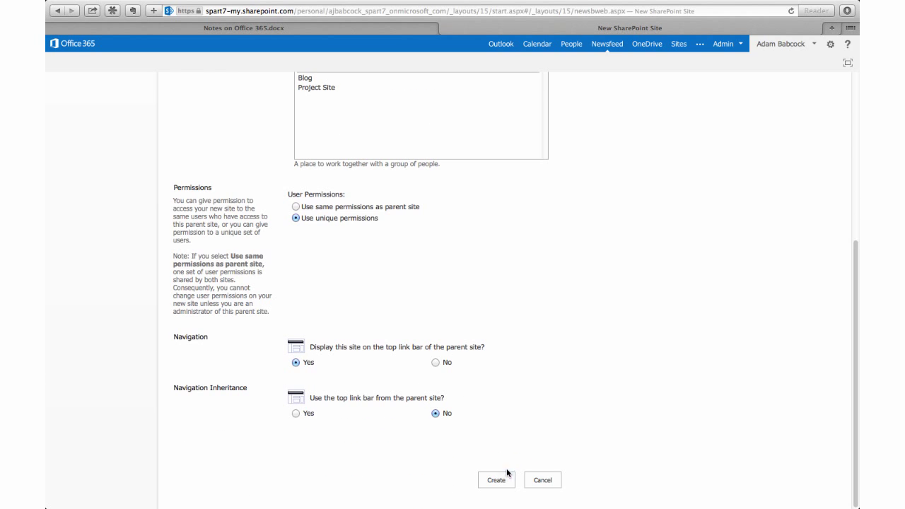
{"action": "left_click", "coordinate": [496, 480]}
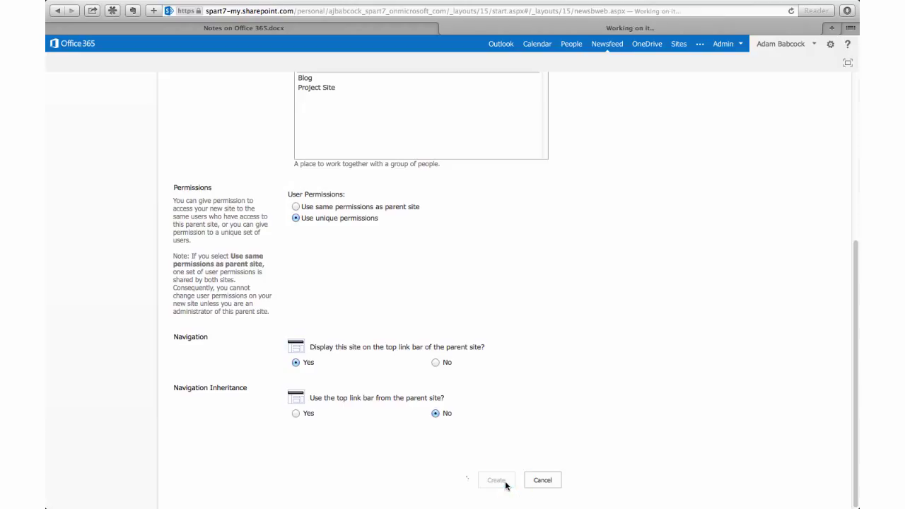
{"action": "left_click", "coordinate": [496, 481]}
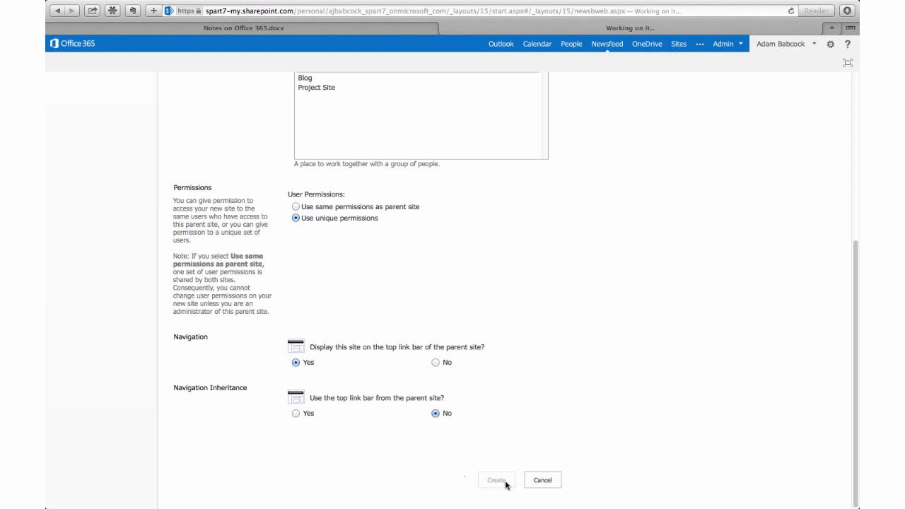
{"action": "left_click", "coordinate": [494, 479]}
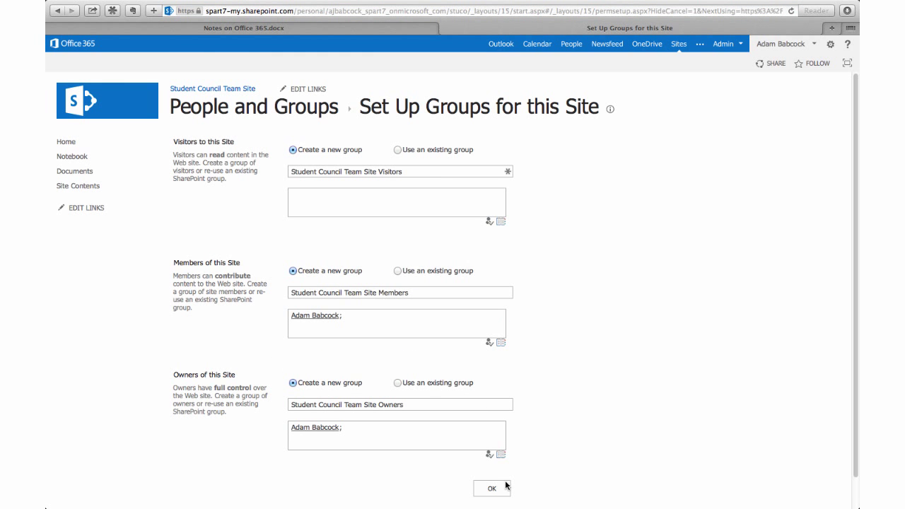
Suffix the members group with '- Students' and the owners group with '- Teachers', then submit
{"action": "left_click", "coordinate": [432, 291]}
{"action": "type", "text": " -"}
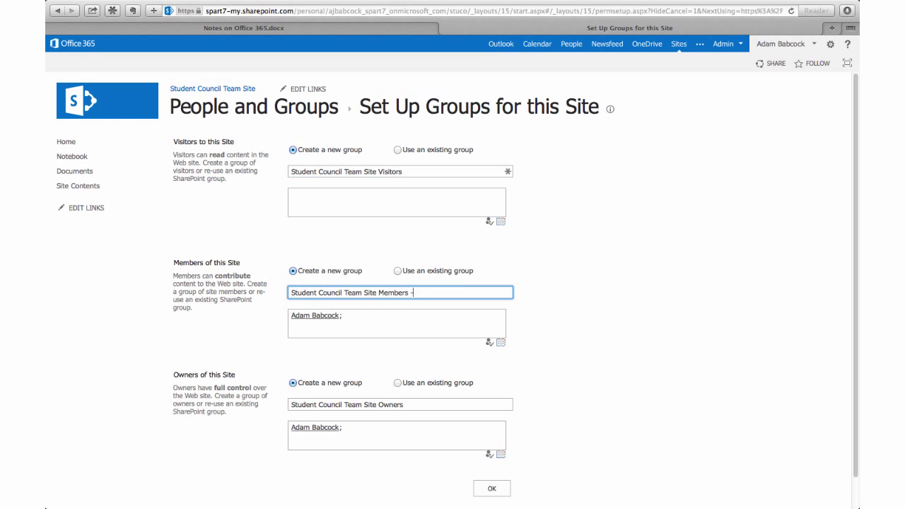
{"action": "type", "text": "Students"}
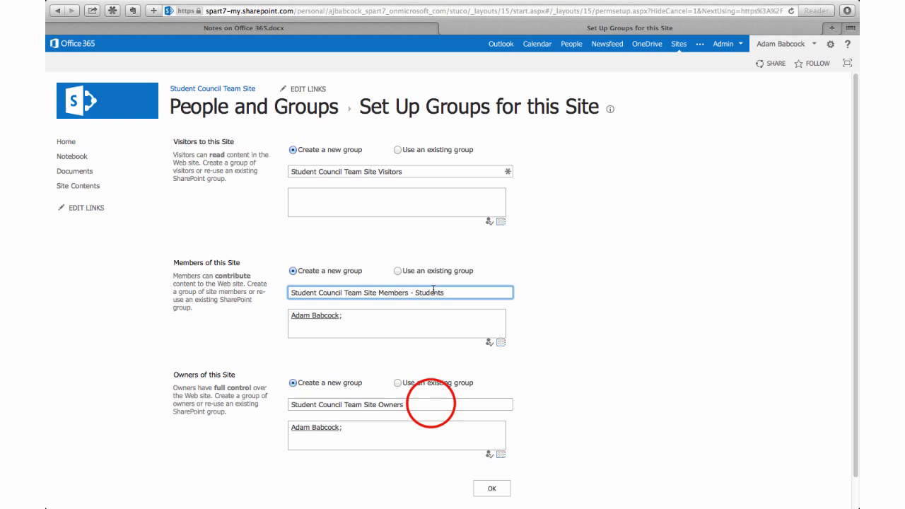
{"action": "type", "text": "- Teache"}
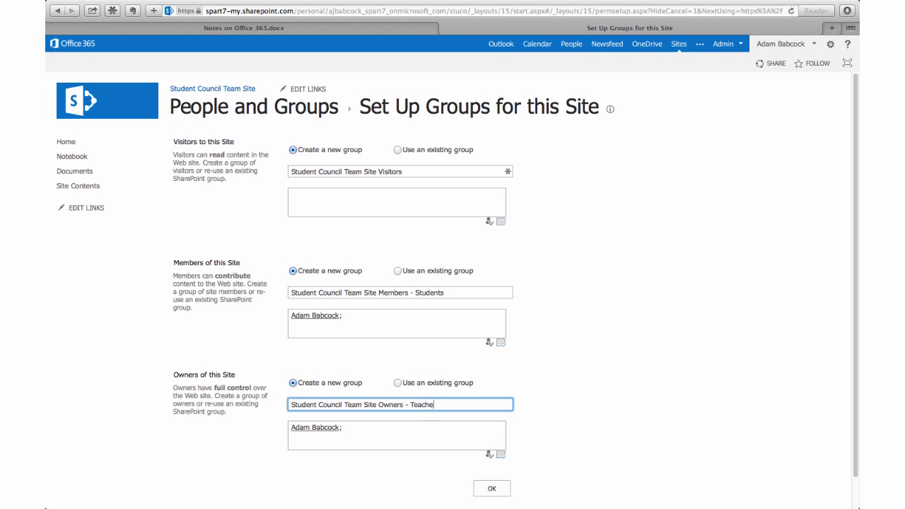
{"action": "left_click", "coordinate": [492, 489]}
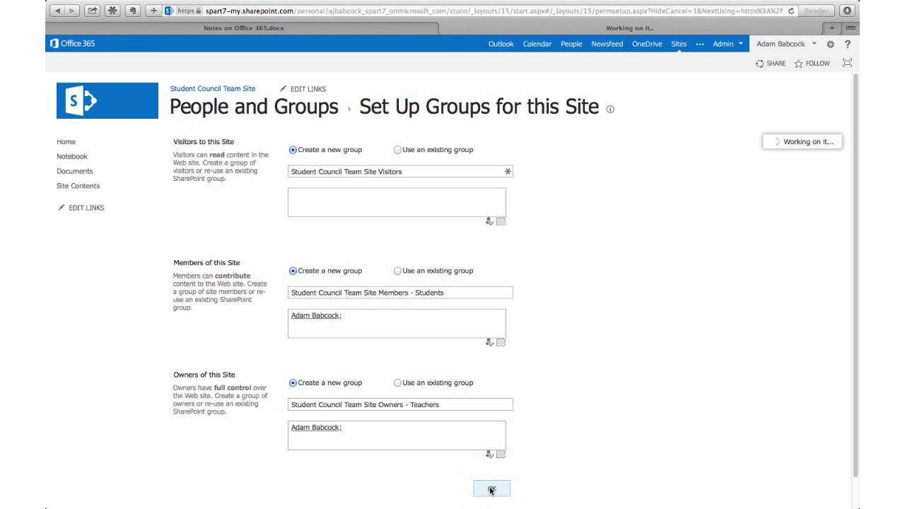
Confirm the group setup and land on the new Student Council Team Site home page
{"action": "left_click", "coordinate": [492, 490]}
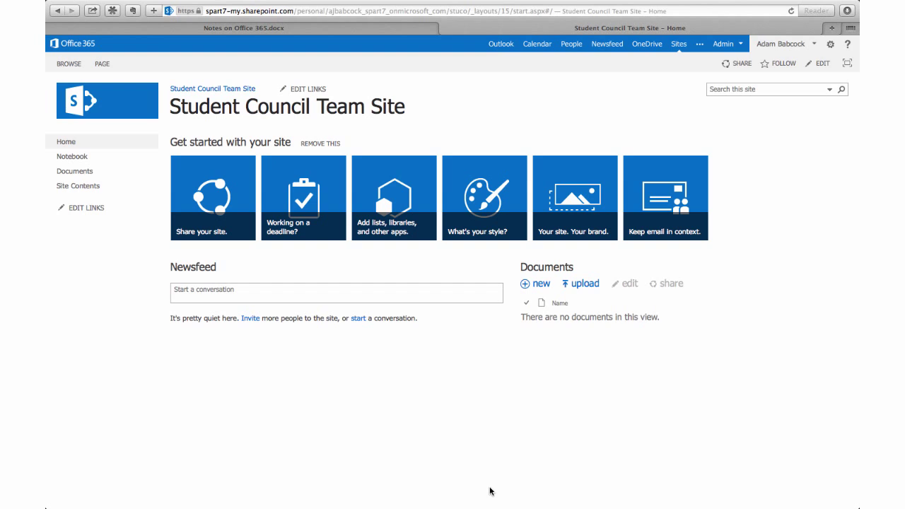
{"action": "mouse_move", "coordinate": [119, 200]}
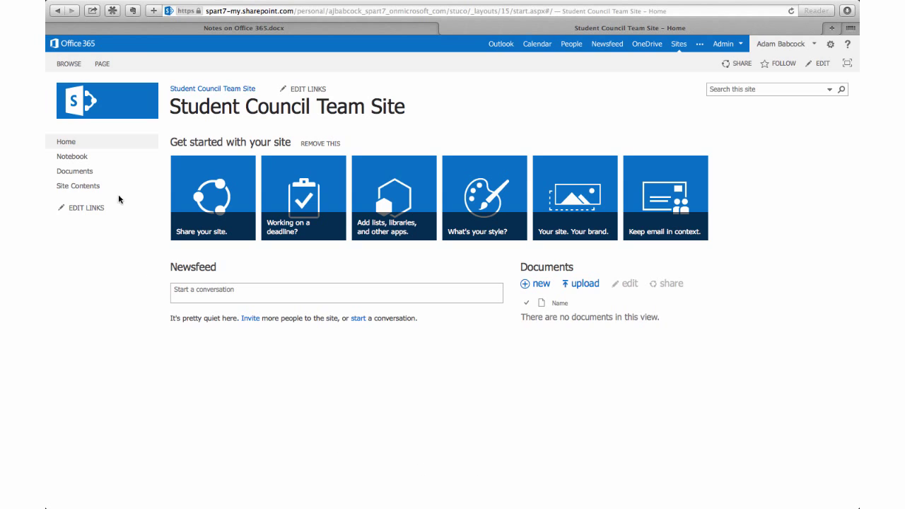
{"action": "left_click", "coordinate": [71, 156]}
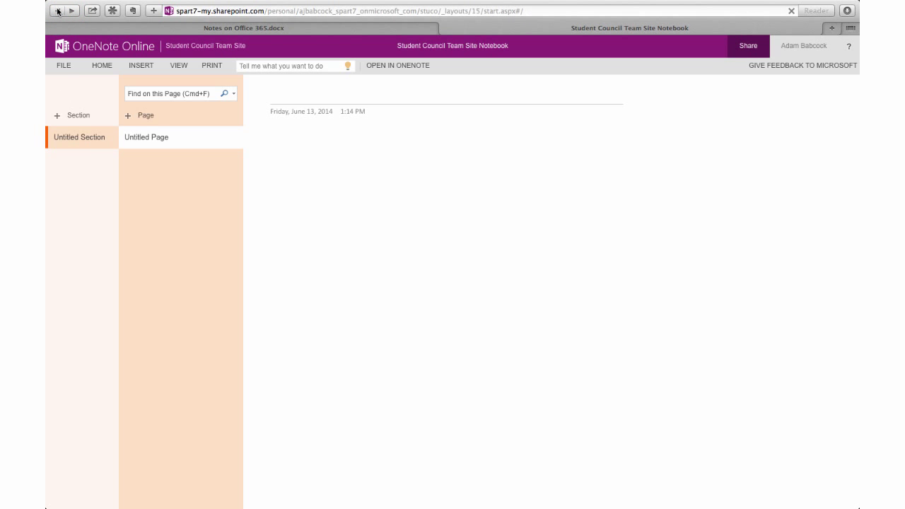
{"action": "left_click", "coordinate": [64, 65]}
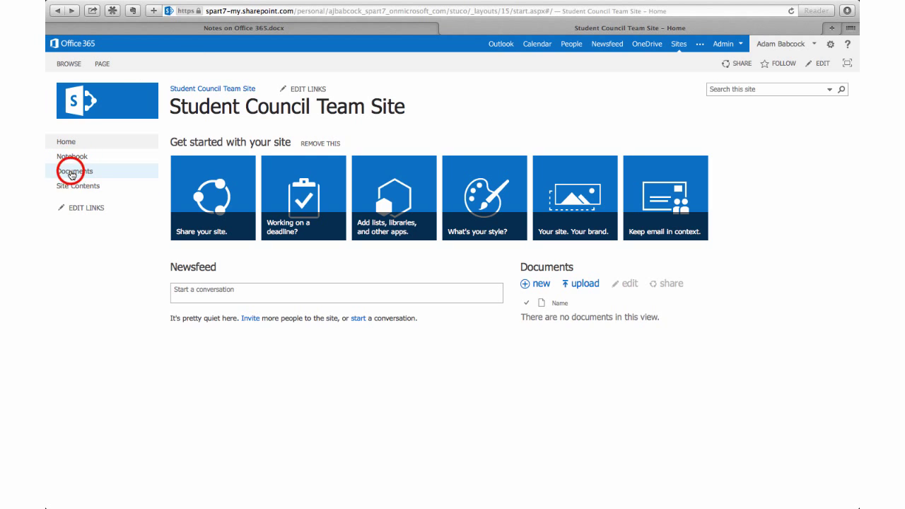
View the empty Documents library, then go to Site Contents of the new team site
{"action": "left_click", "coordinate": [73, 171]}
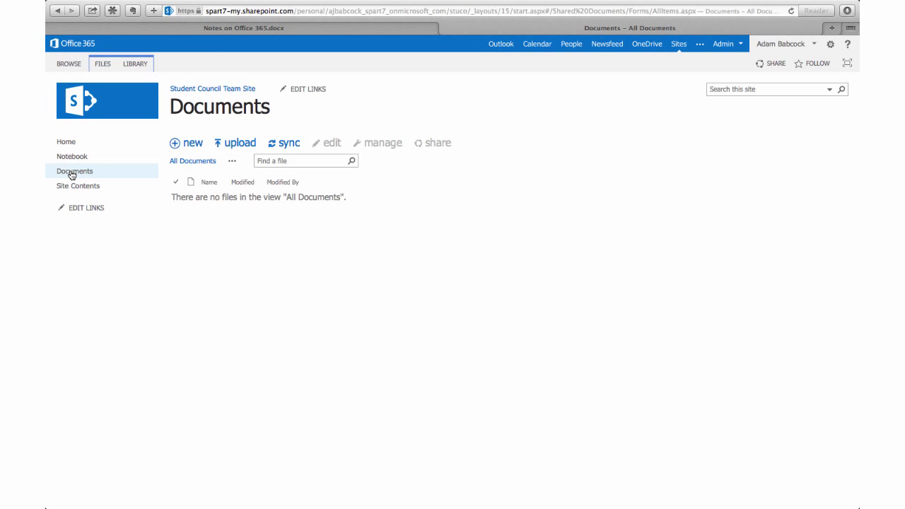
{"action": "mouse_move", "coordinate": [120, 157]}
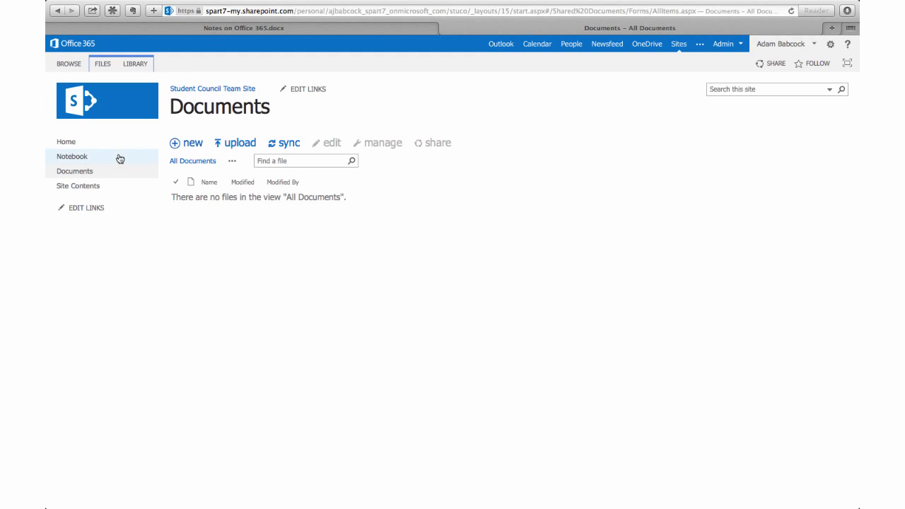
{"action": "mouse_move", "coordinate": [68, 171]}
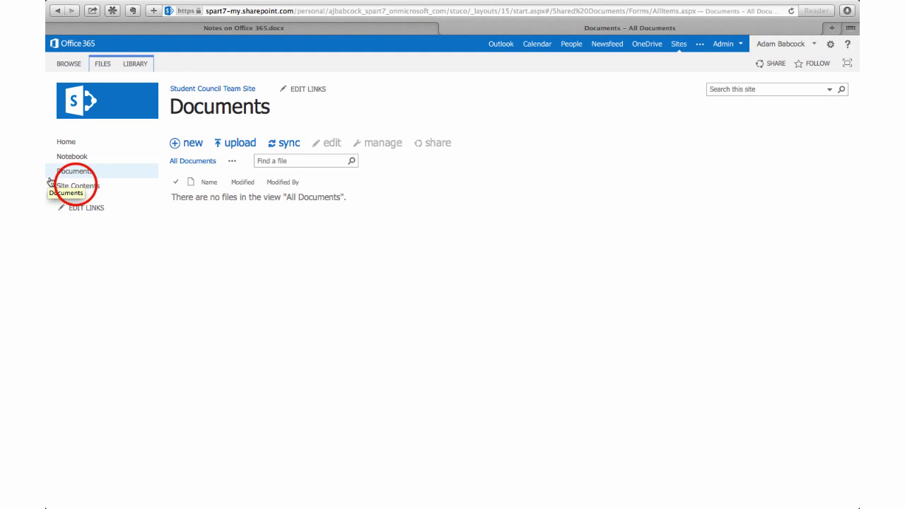
{"action": "left_click", "coordinate": [78, 185]}
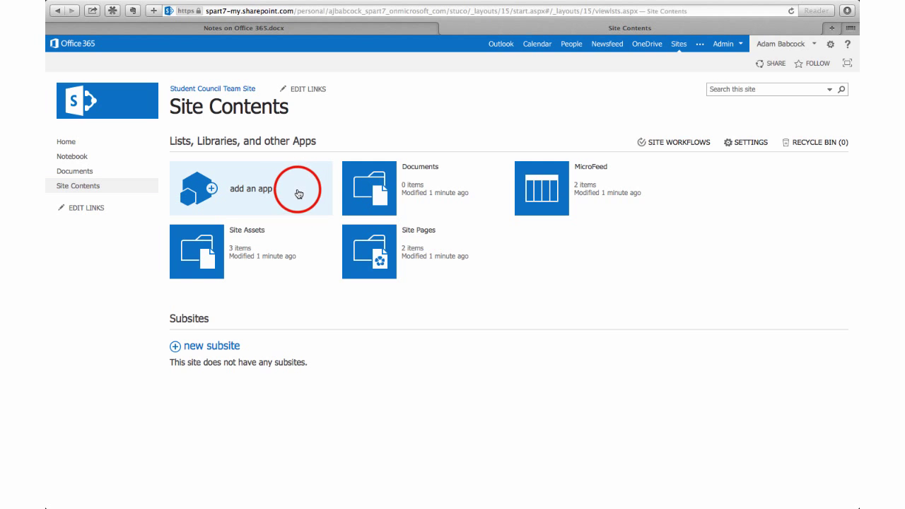
List the built-in apps that can be added to the Student Council Team Site and look through them
{"action": "left_click", "coordinate": [250, 188]}
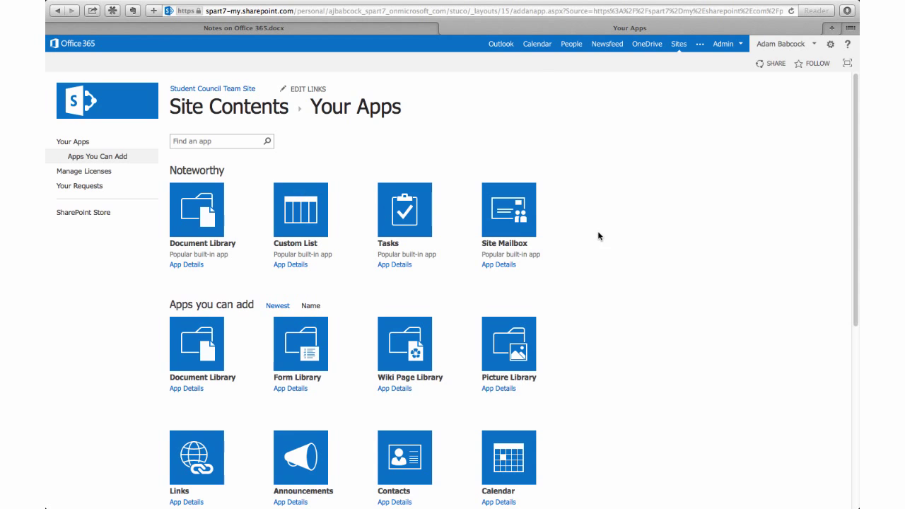
{"action": "scroll", "scroll_direction": "down", "scroll_amount": 3}
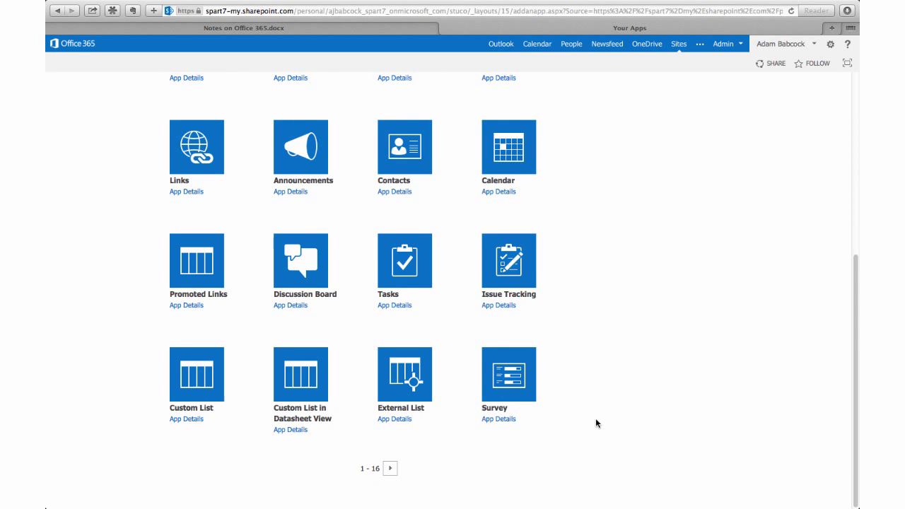